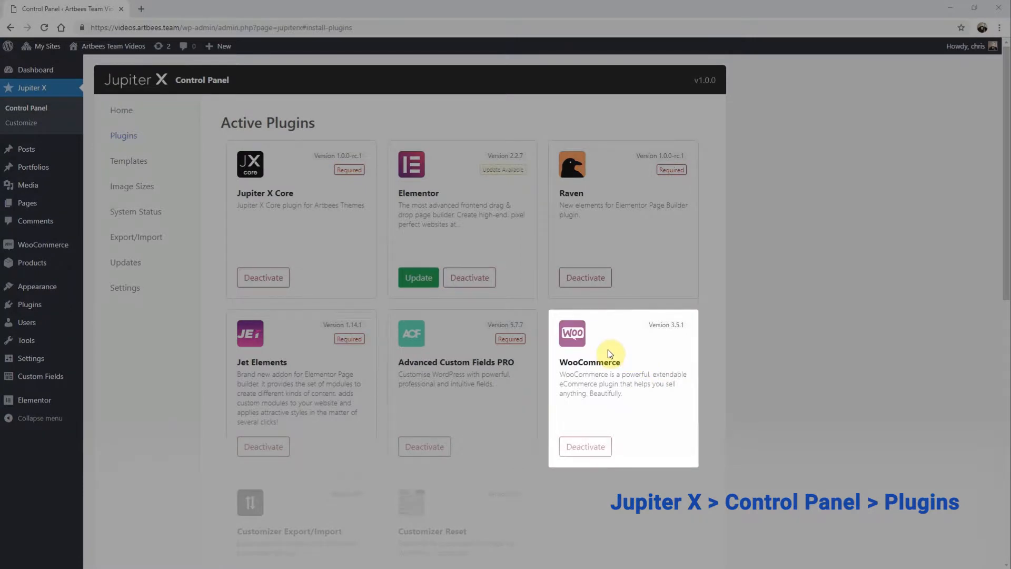
mouse_move(616, 349)
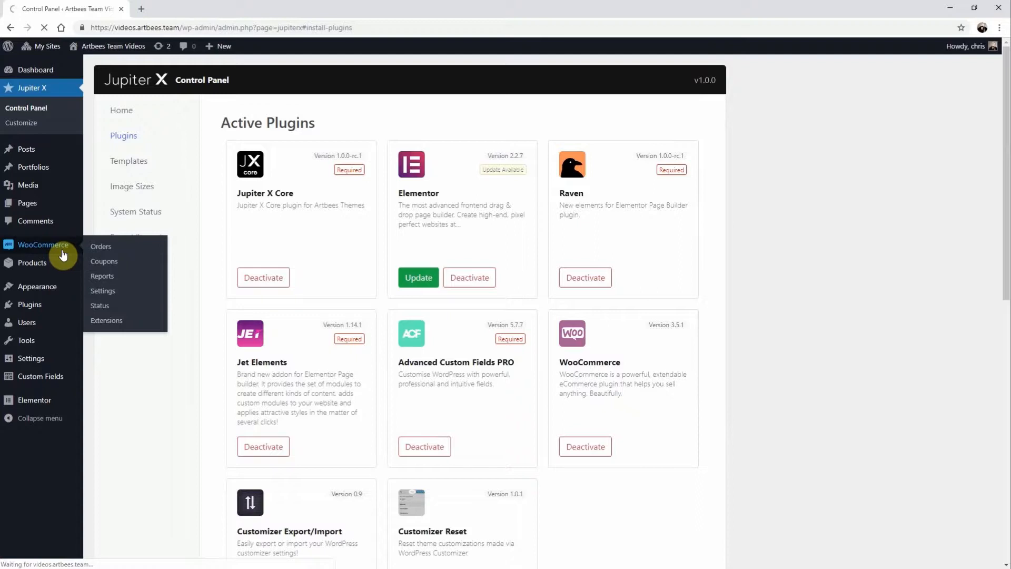
Open WooCommerce Status and its Tools tab, listing maintenance tools like default page creation.
click(100, 246)
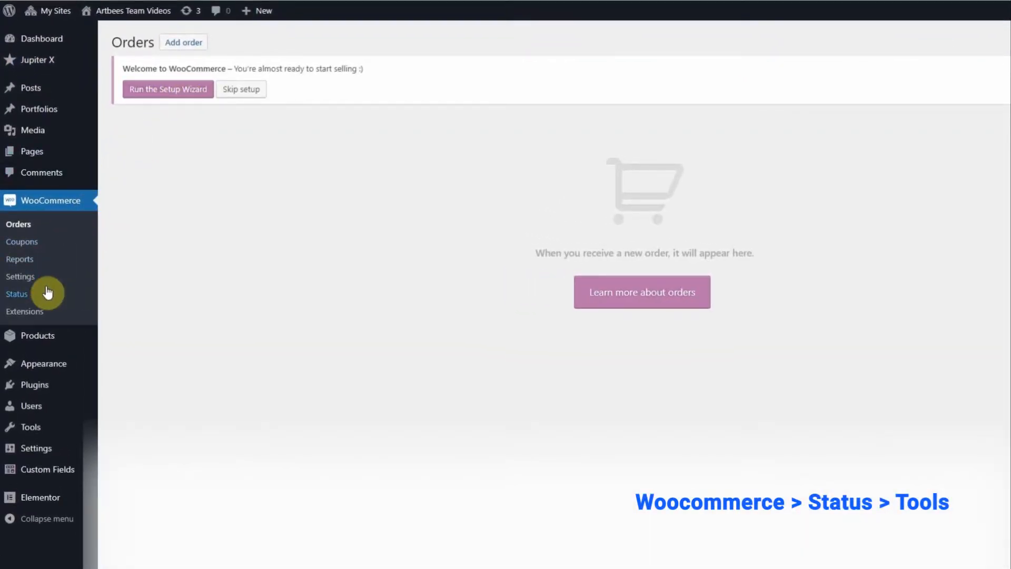
click(16, 294)
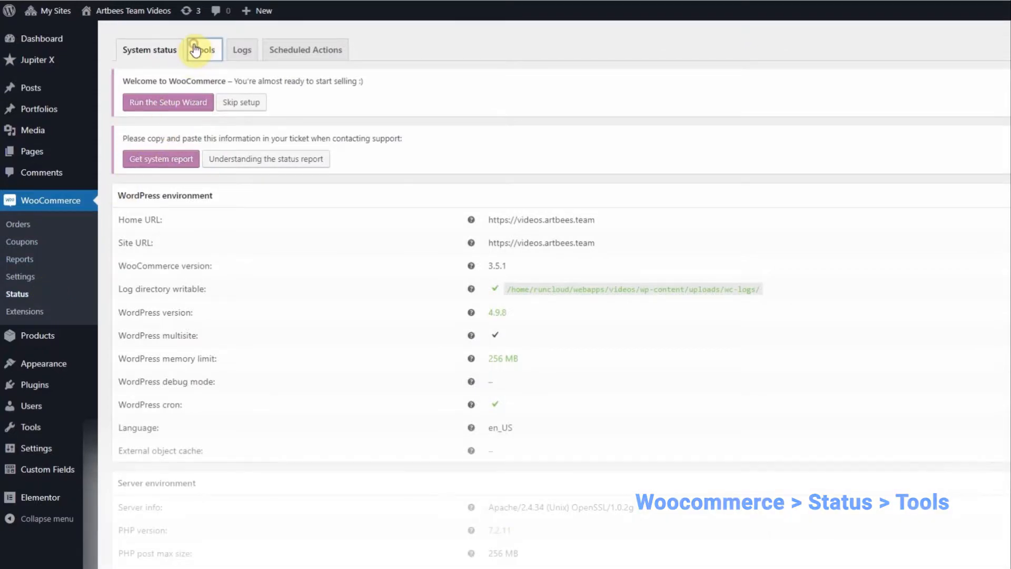
click(200, 50)
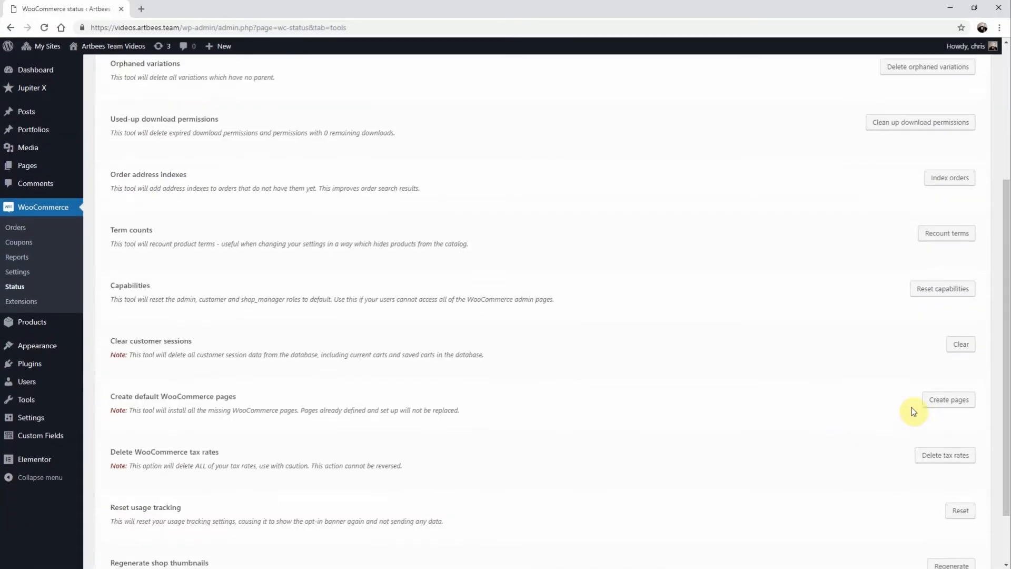
mouse_move(937, 415)
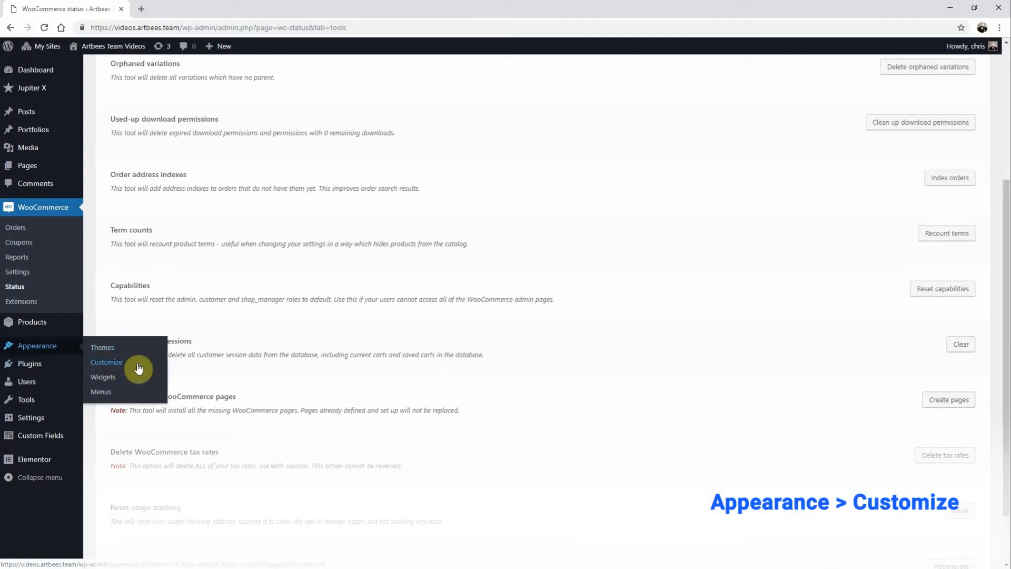
Launch the Jupiter X Customizer and open the Shop's Product List settings.
click(106, 361)
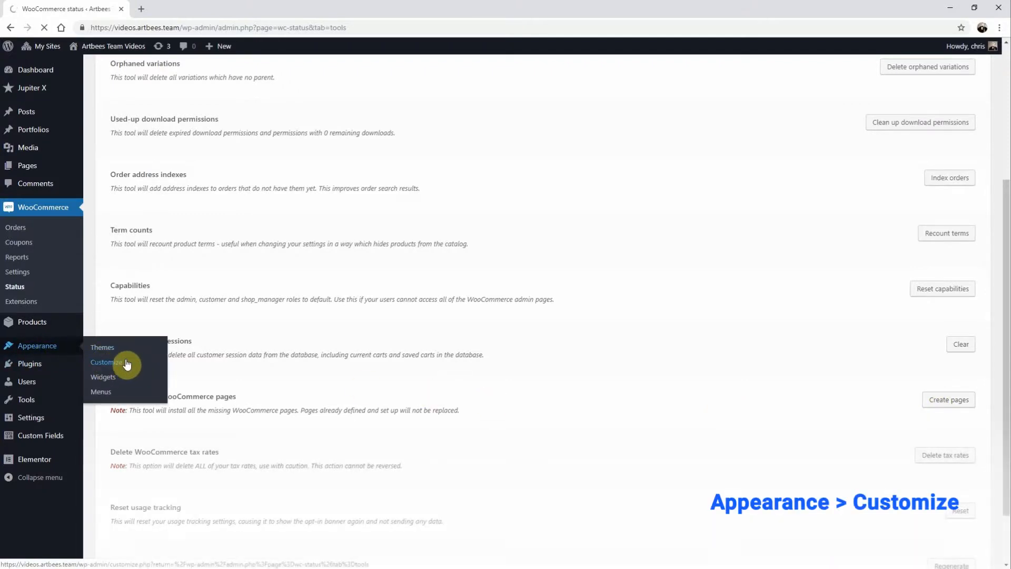
click(106, 361)
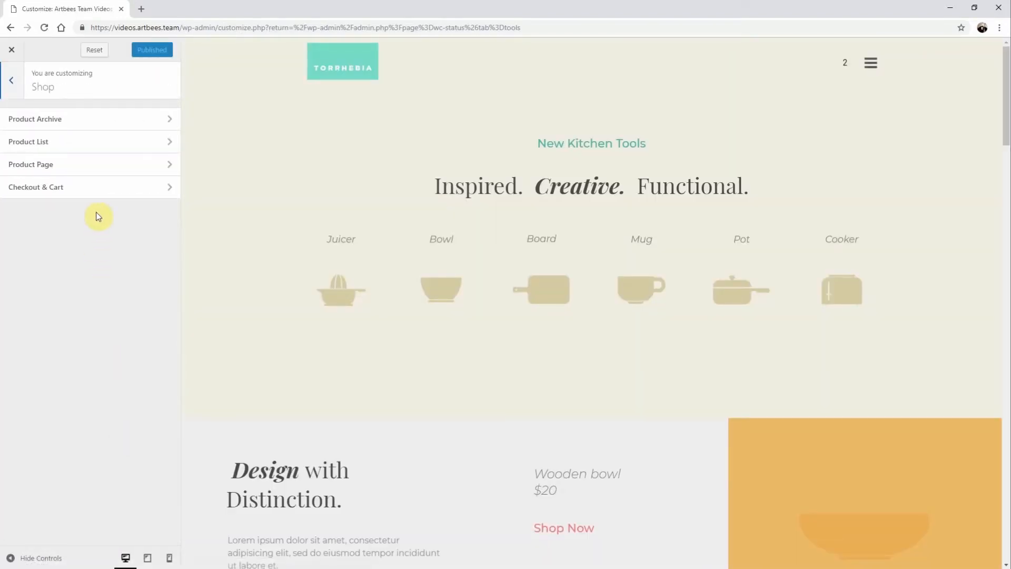
click(28, 142)
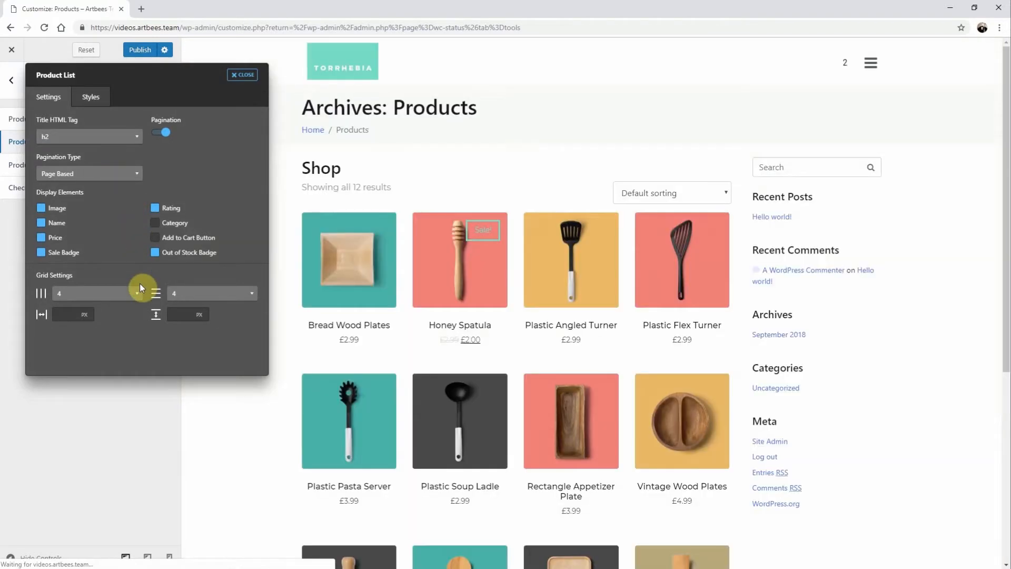
Set the product grid to 2 columns × 3 rows, review the preview, then change to 3 columns.
click(97, 294)
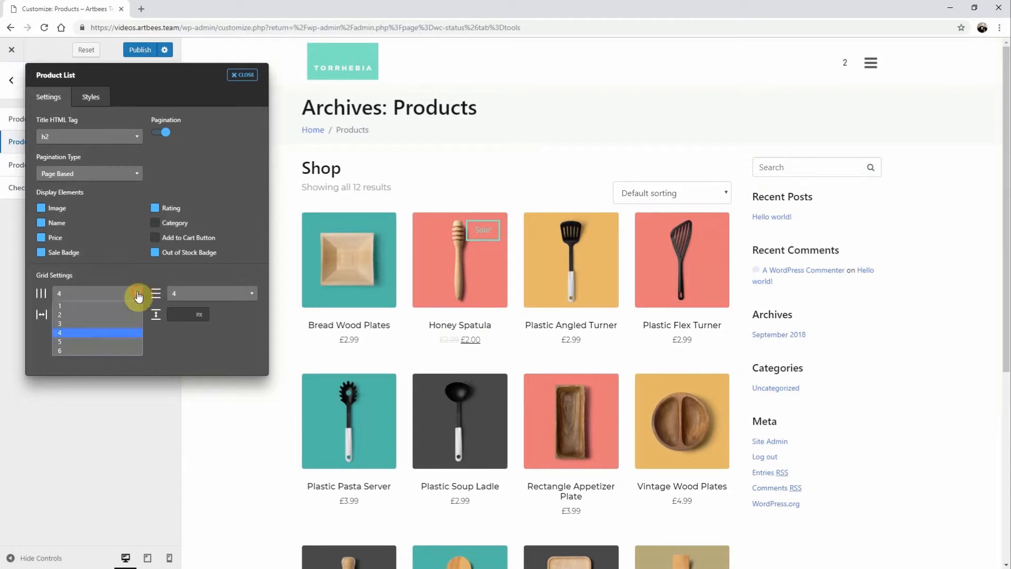
click(60, 314)
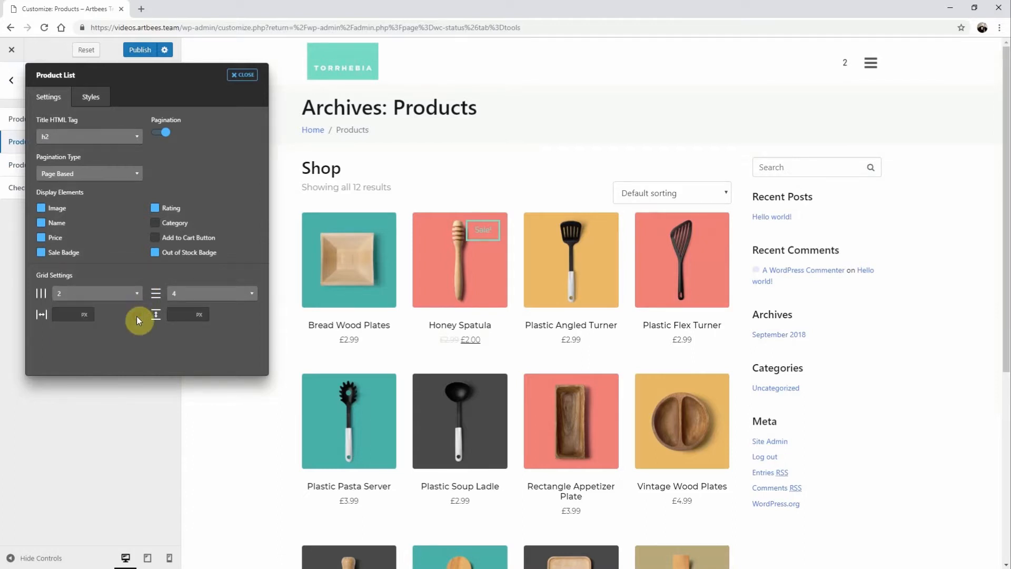
click(211, 293)
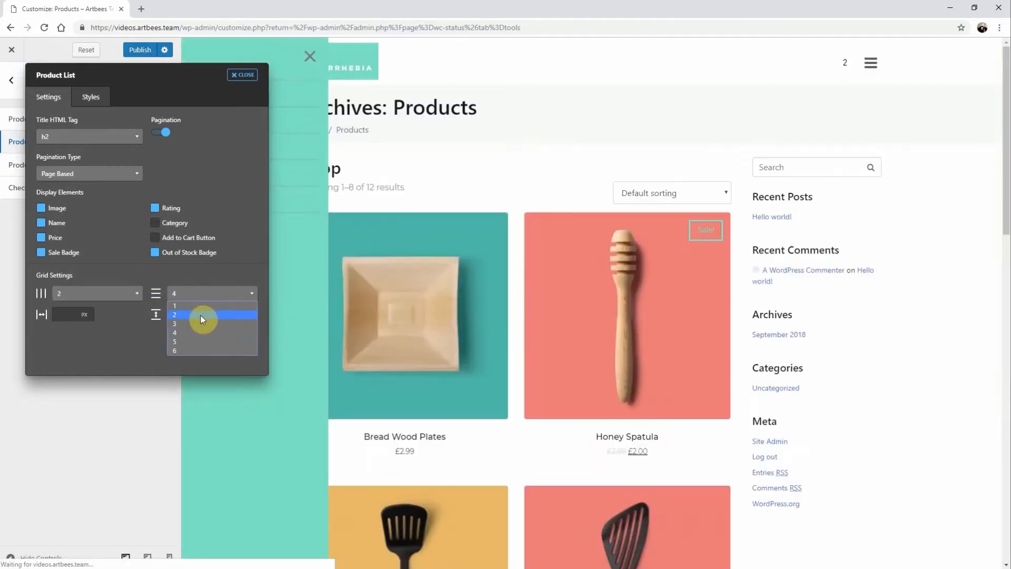
click(189, 323)
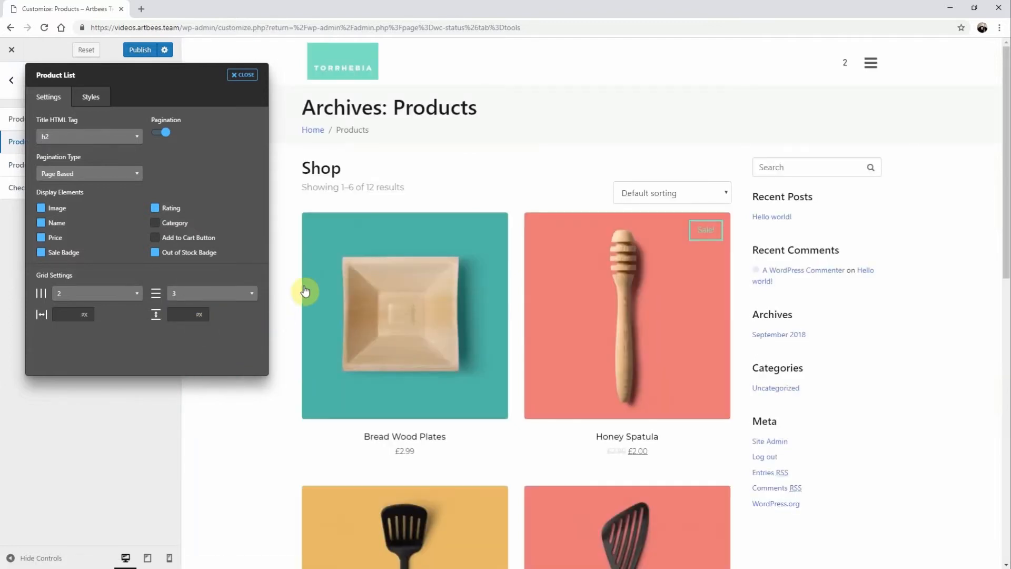
scroll(down, 3)
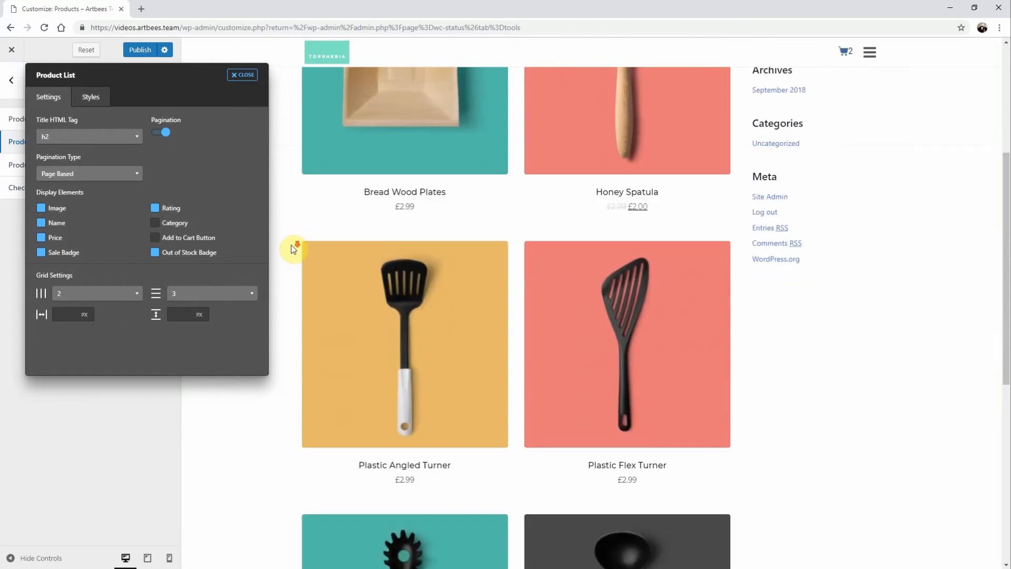
scroll(down, 3)
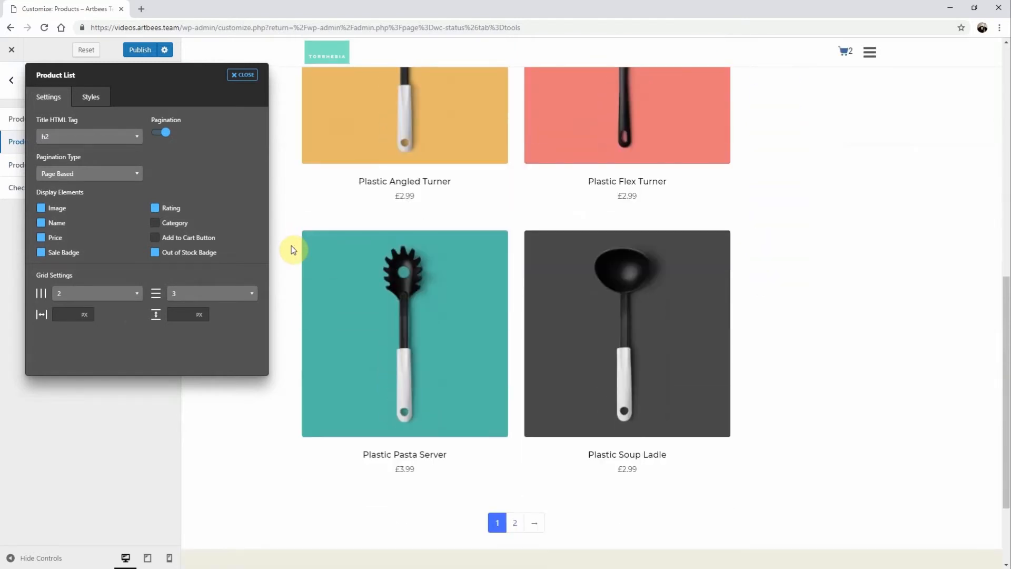
click(98, 293)
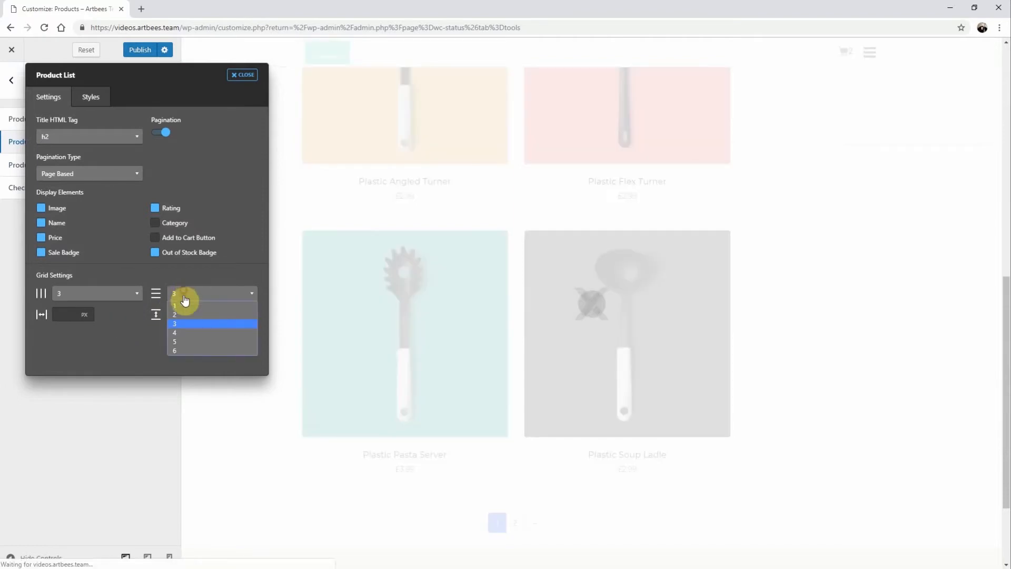
Set the grid to 2 rows, preview shop page 2 (products 7–12), and publish.
click(173, 314)
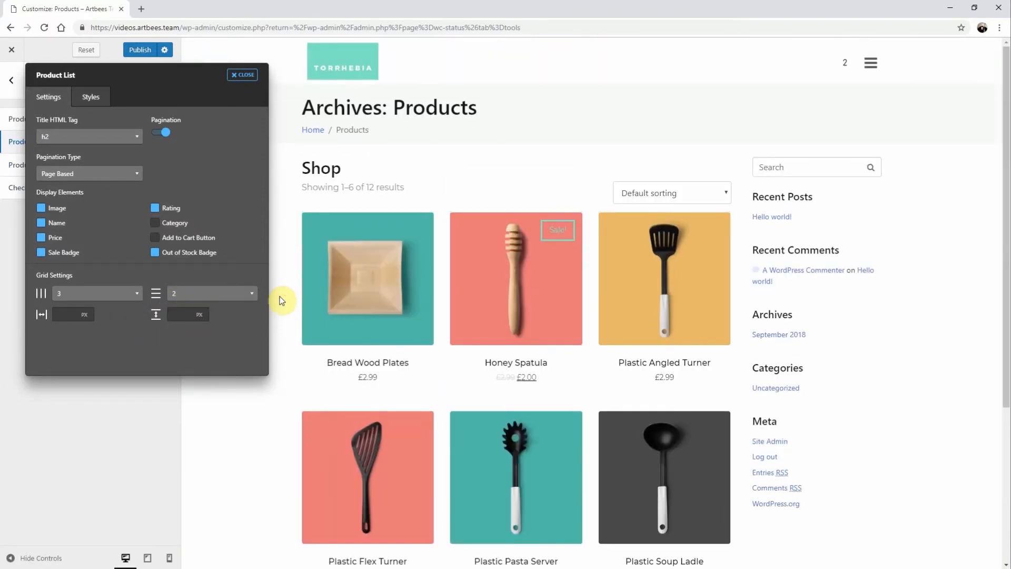
scroll(down, 3)
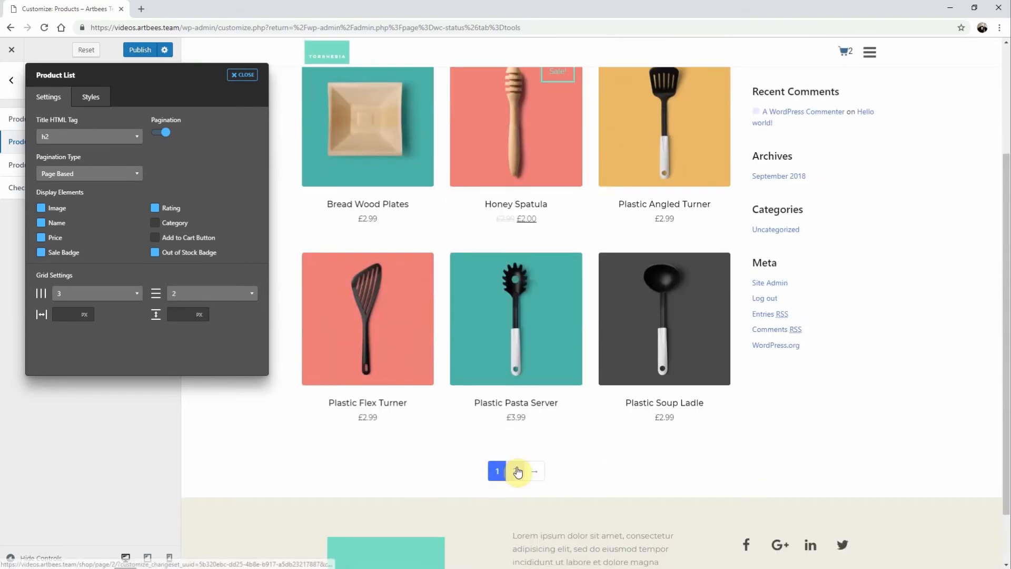
click(530, 470)
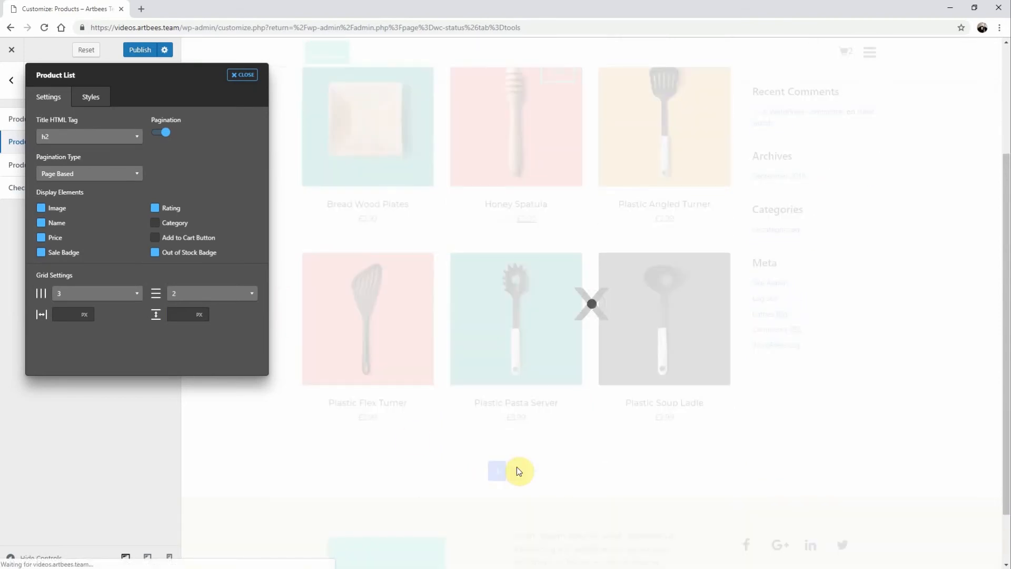
click(534, 471)
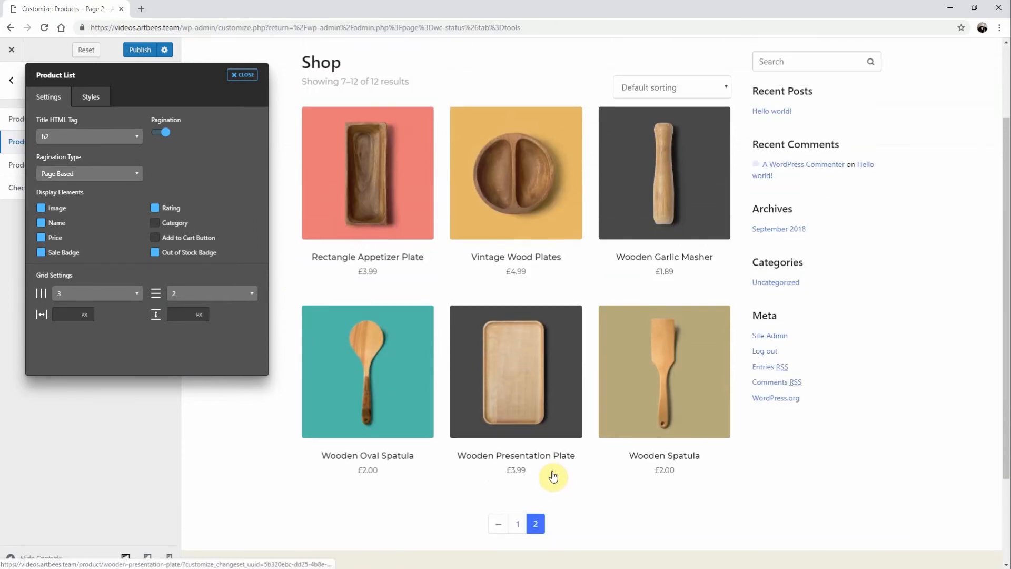
click(148, 50)
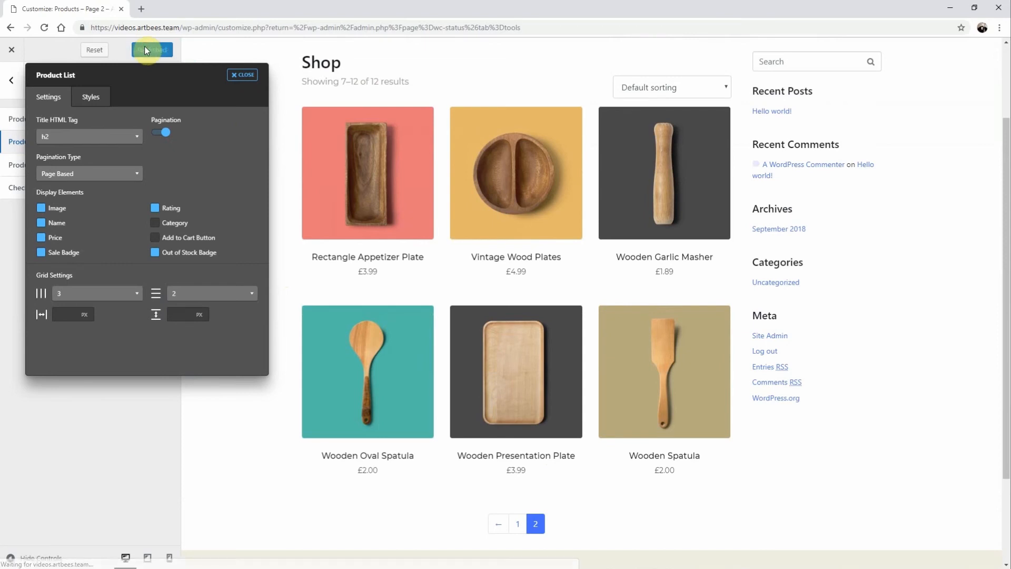